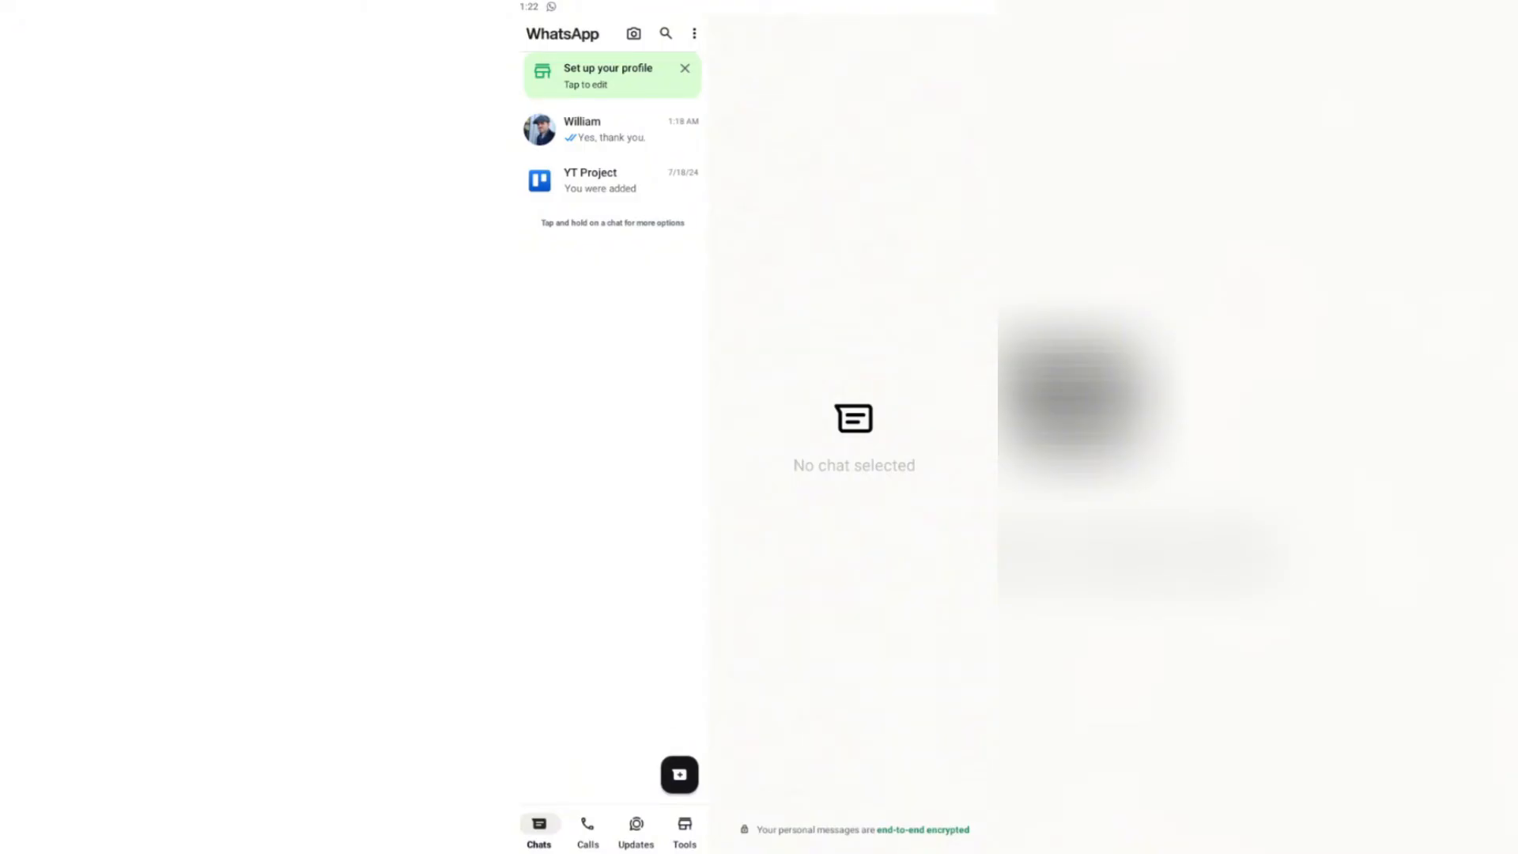
{"action": "mouse_move", "coordinate": [710, 493]}
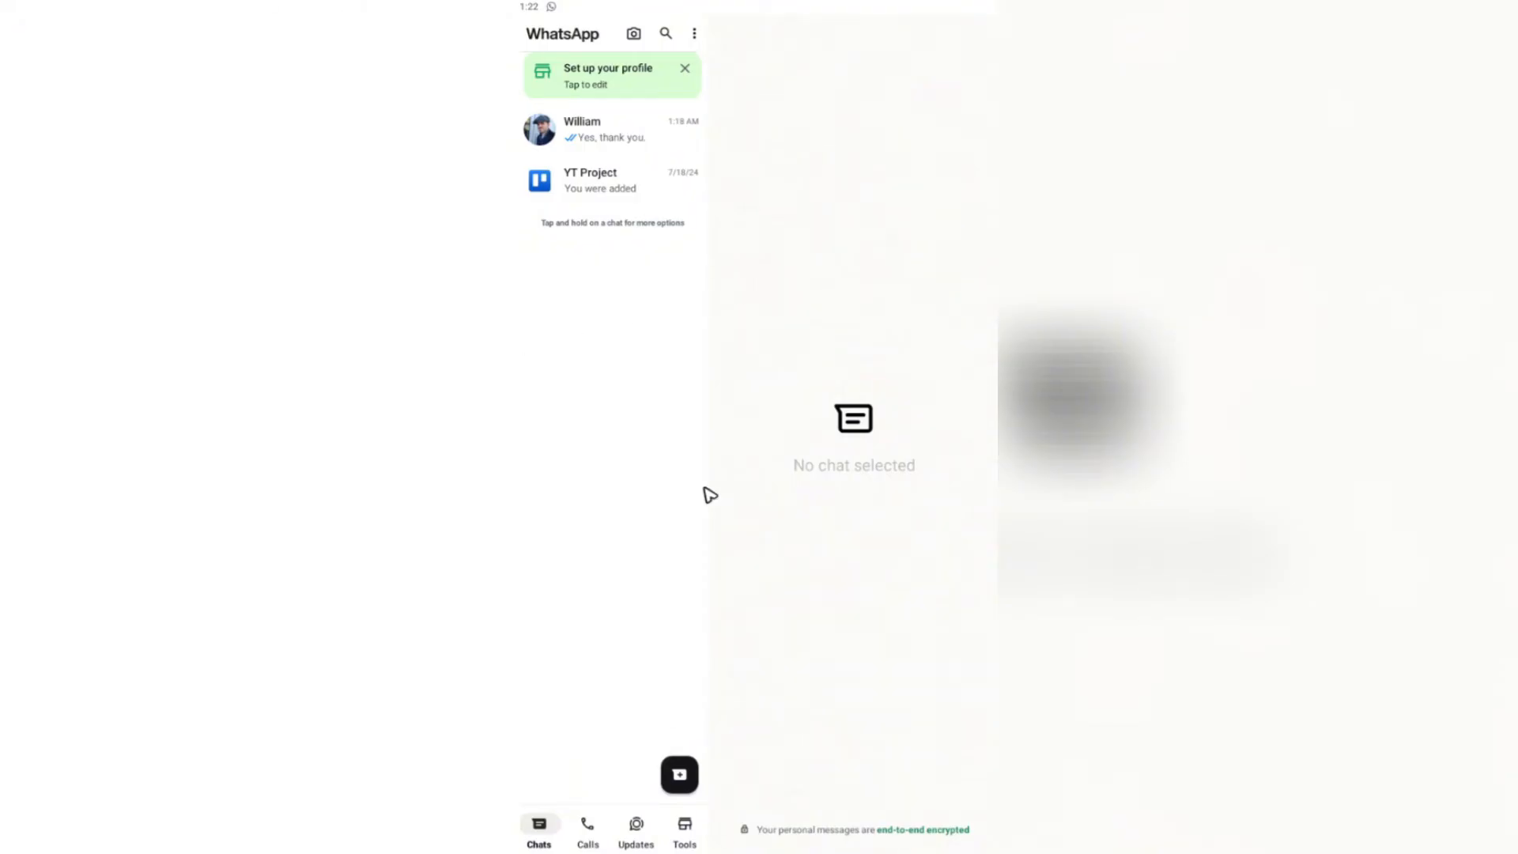
{"action": "mouse_move", "coordinate": [695, 40]}
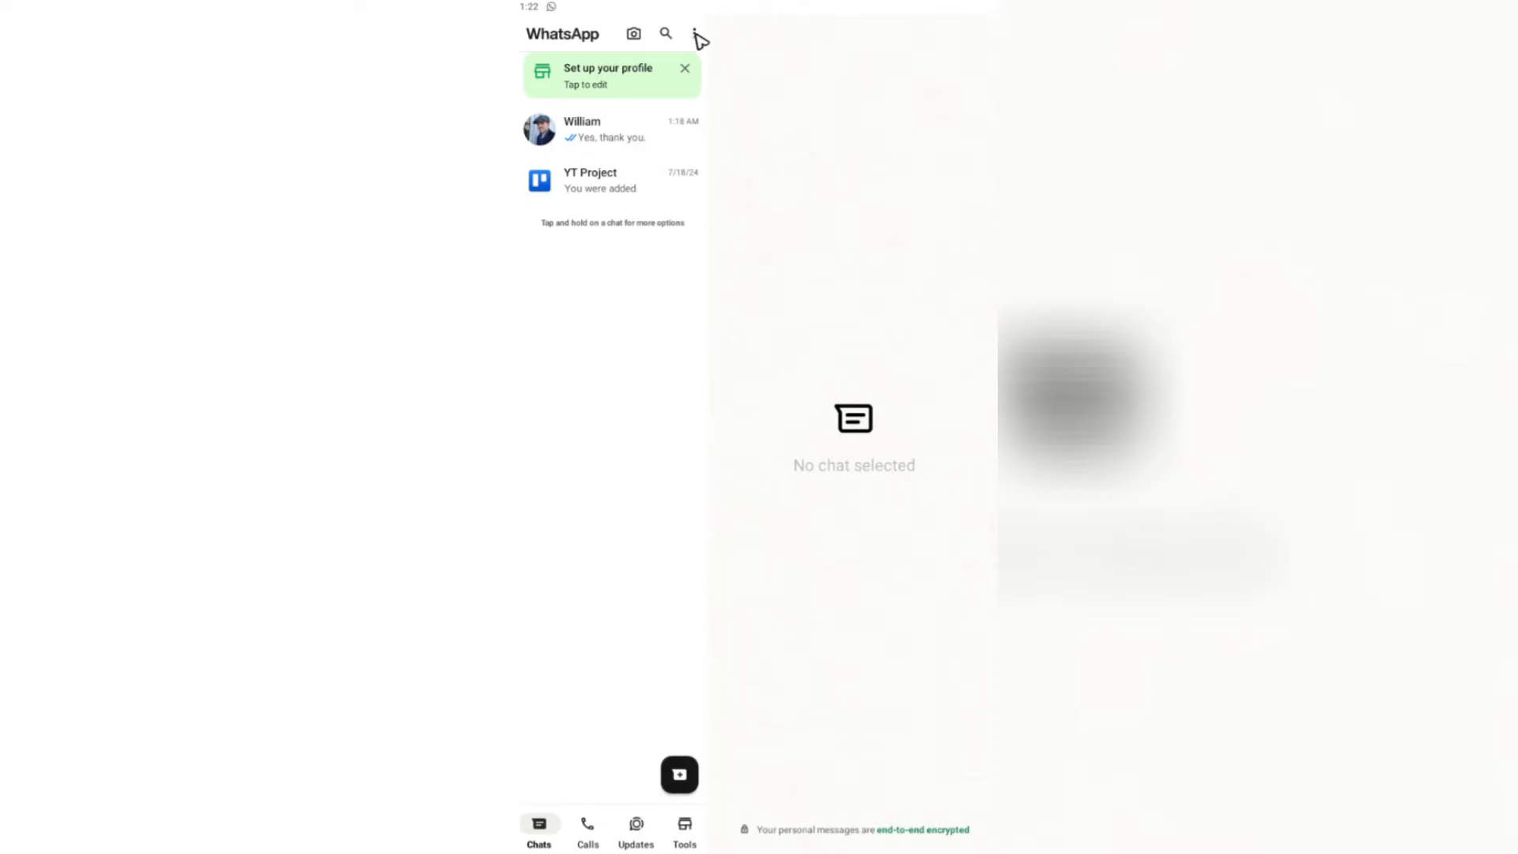
Bring up the overflow options menu from the WhatsApp Business chat list
{"action": "left_click", "coordinate": [696, 33]}
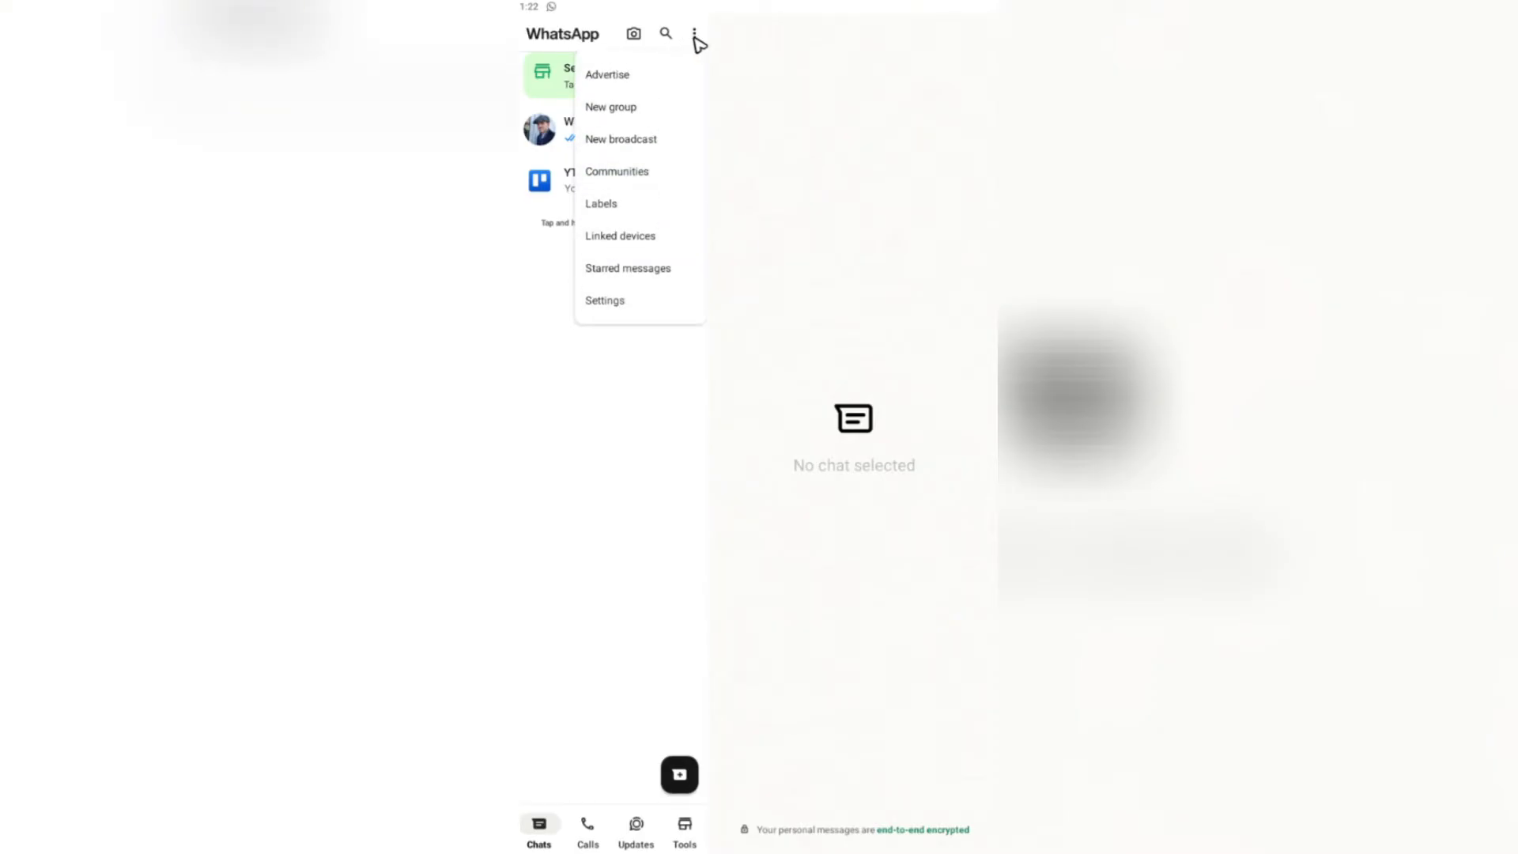
Go to WhatsApp Business Settings from the overflow menu
{"action": "left_click", "coordinate": [606, 299]}
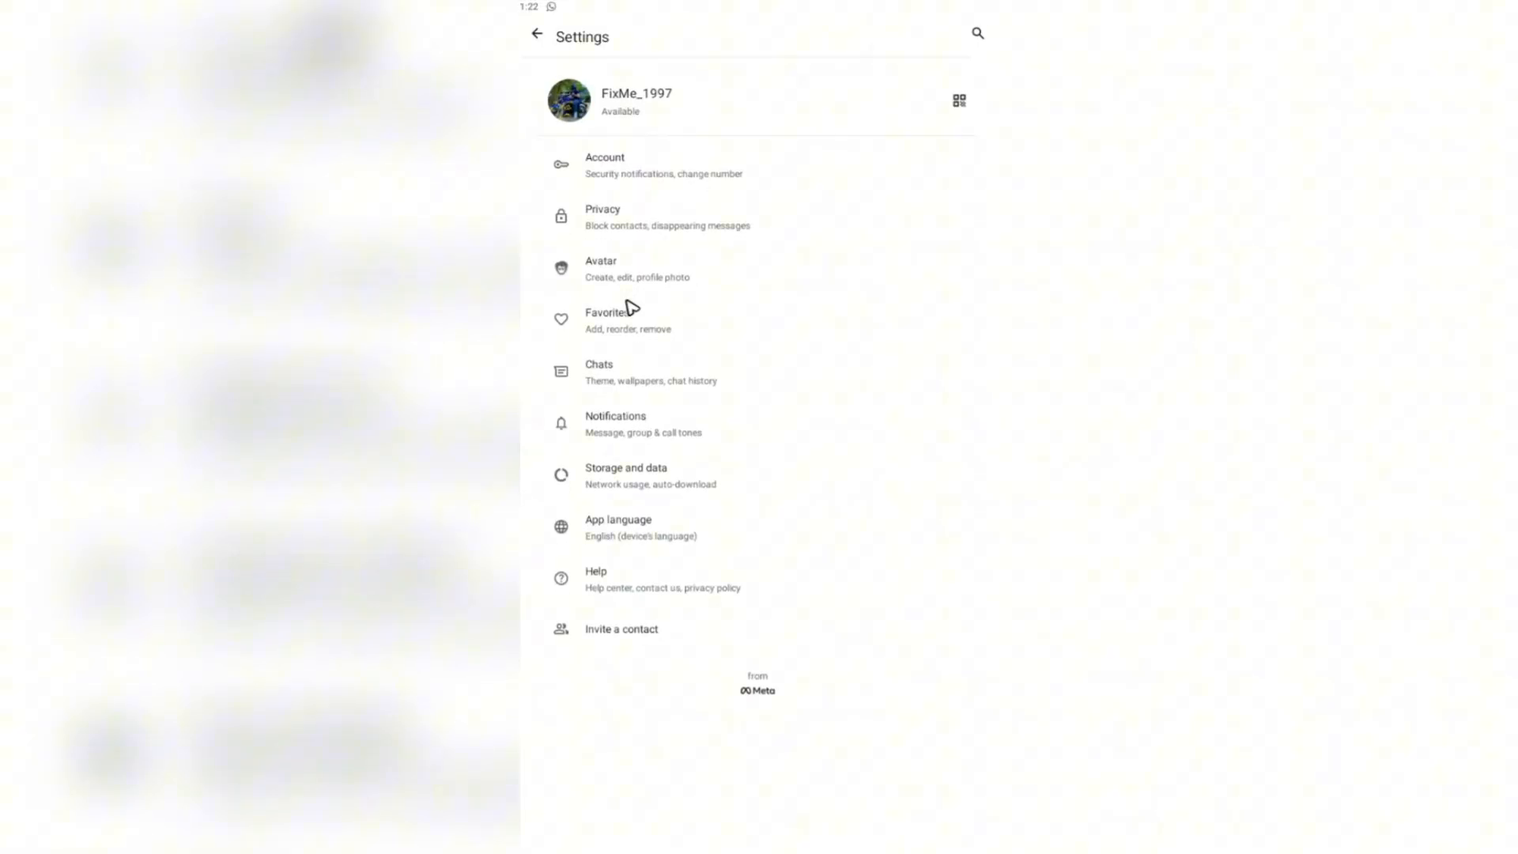
{"action": "mouse_move", "coordinate": [658, 223]}
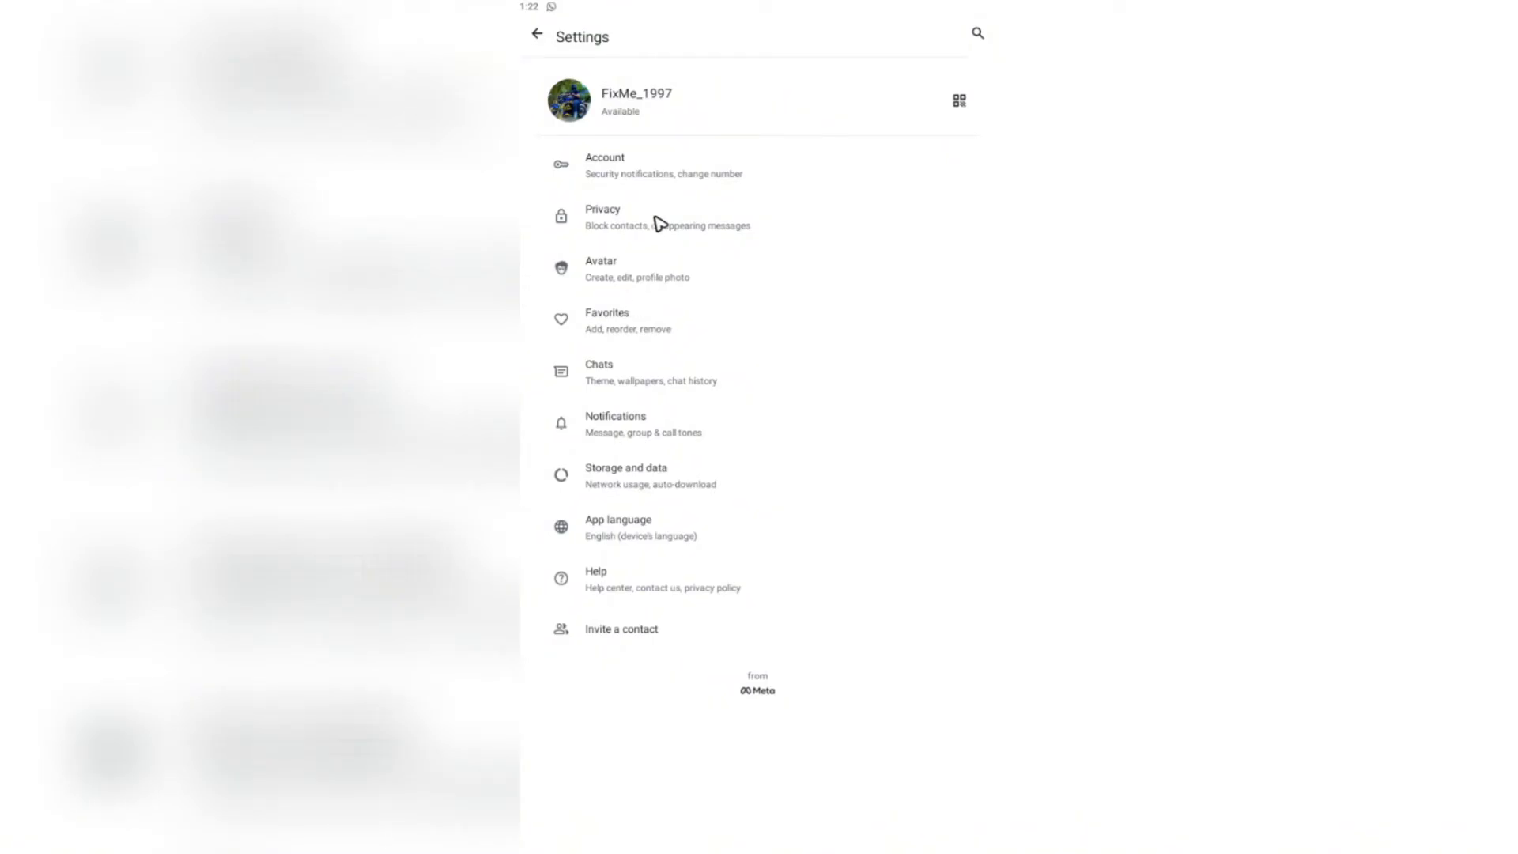
{"action": "mouse_move", "coordinate": [657, 382]}
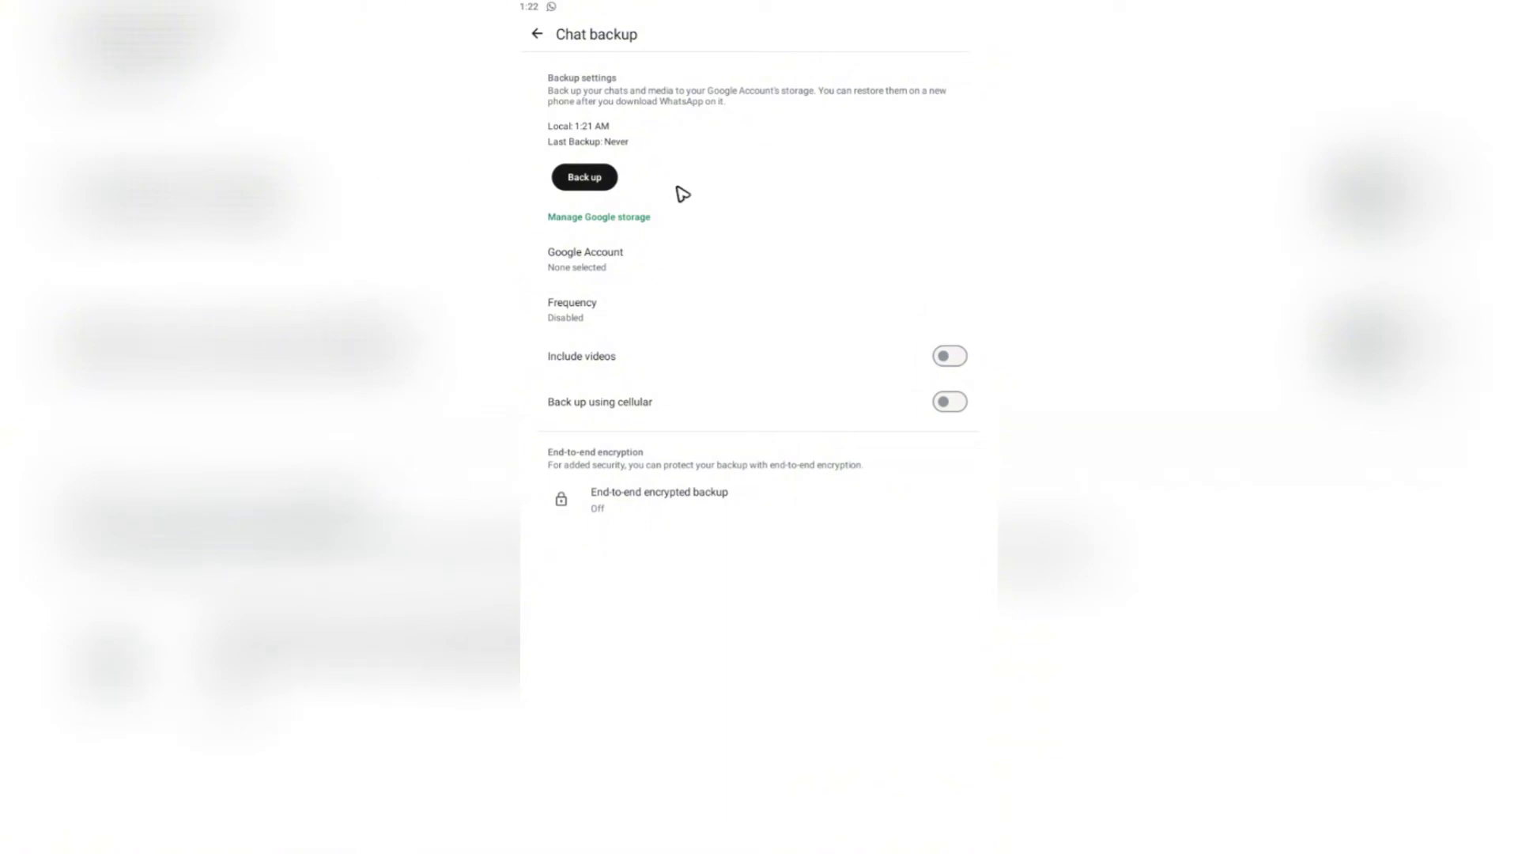
Start a chat backup and let 'Backing up messages' run to 100%
{"action": "left_click", "coordinate": [584, 177]}
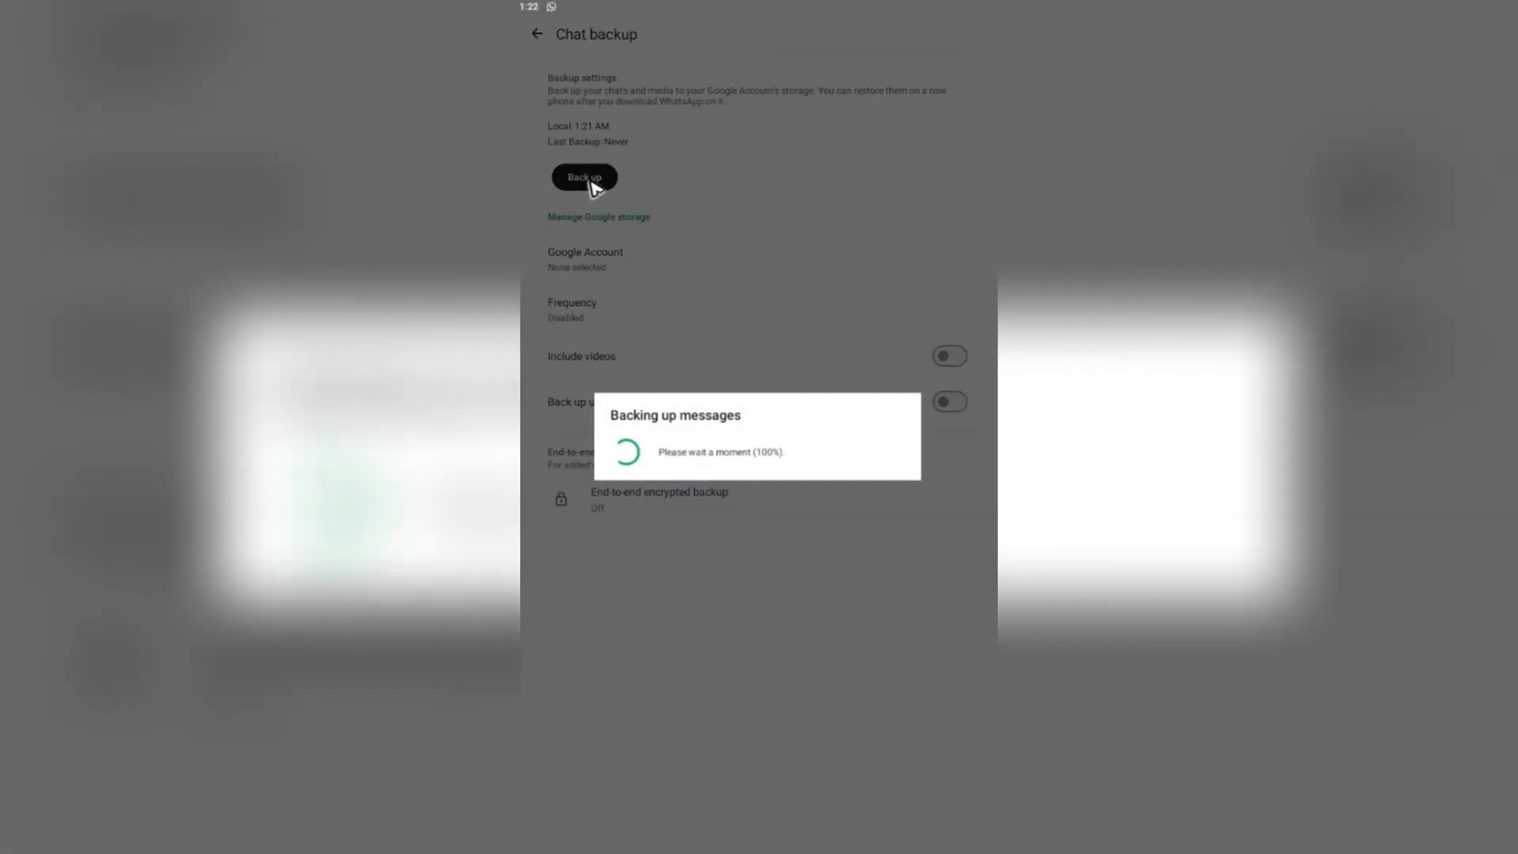
{"action": "mouse_move", "coordinate": [821, 459]}
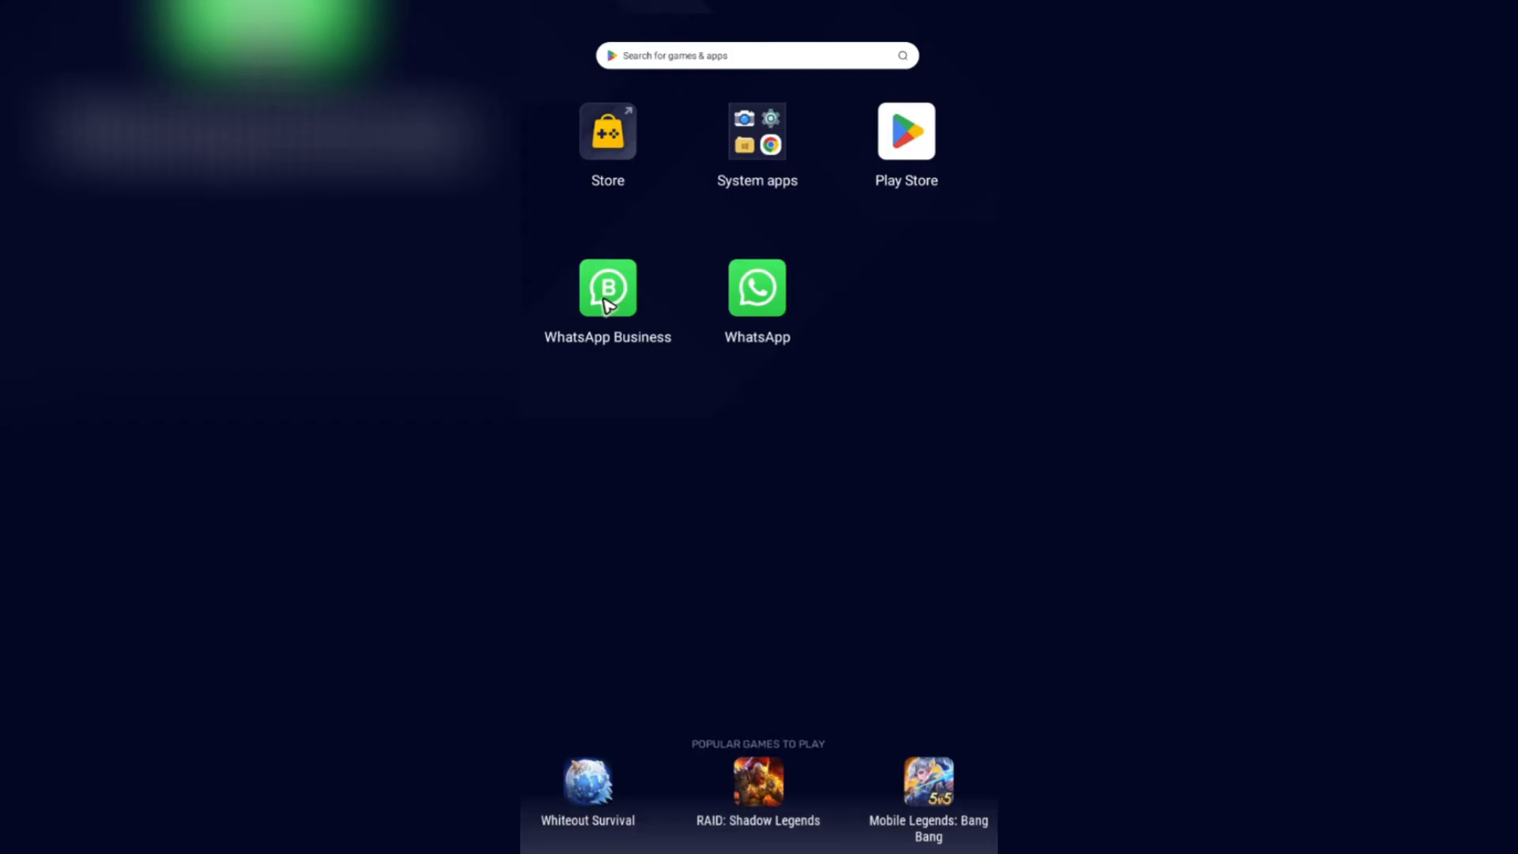
Reach WhatsApp Business's App info page from its home-screen icon
{"action": "right_click", "coordinate": [607, 286]}
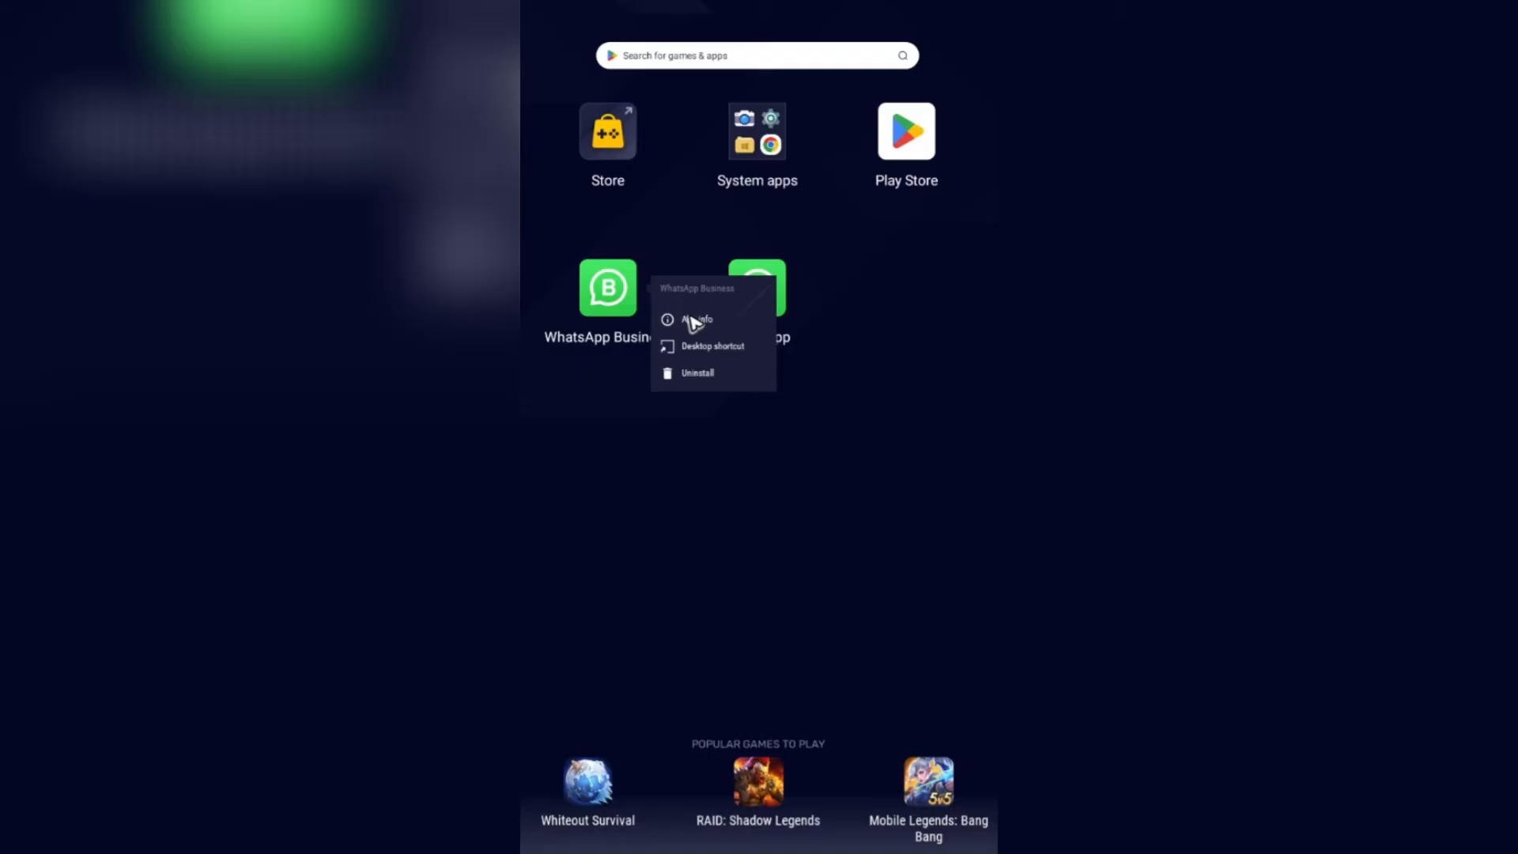
{"action": "left_click", "coordinate": [696, 320]}
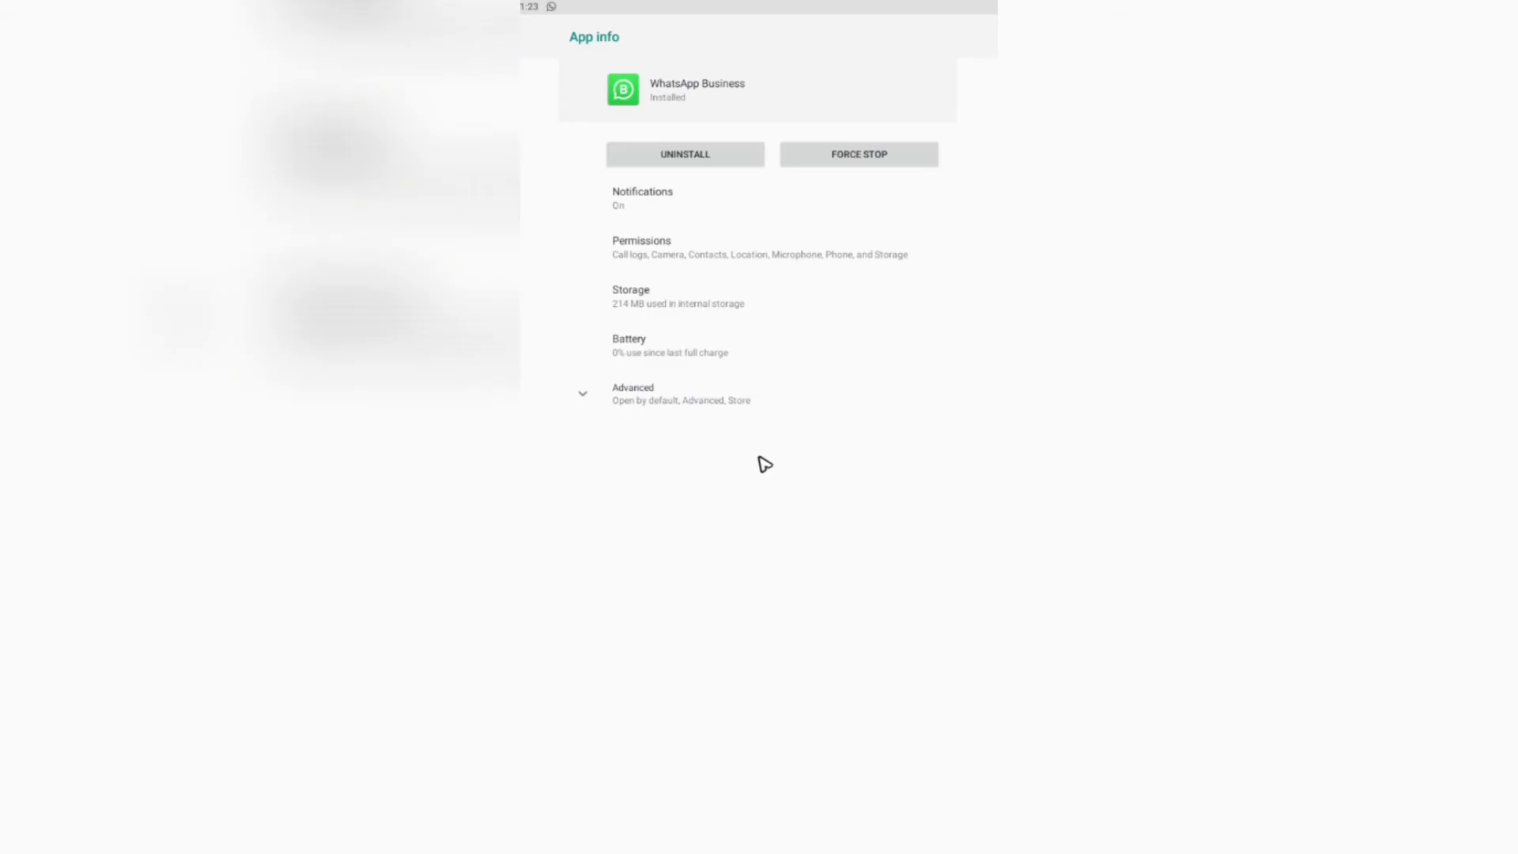
{"action": "mouse_move", "coordinate": [759, 460]}
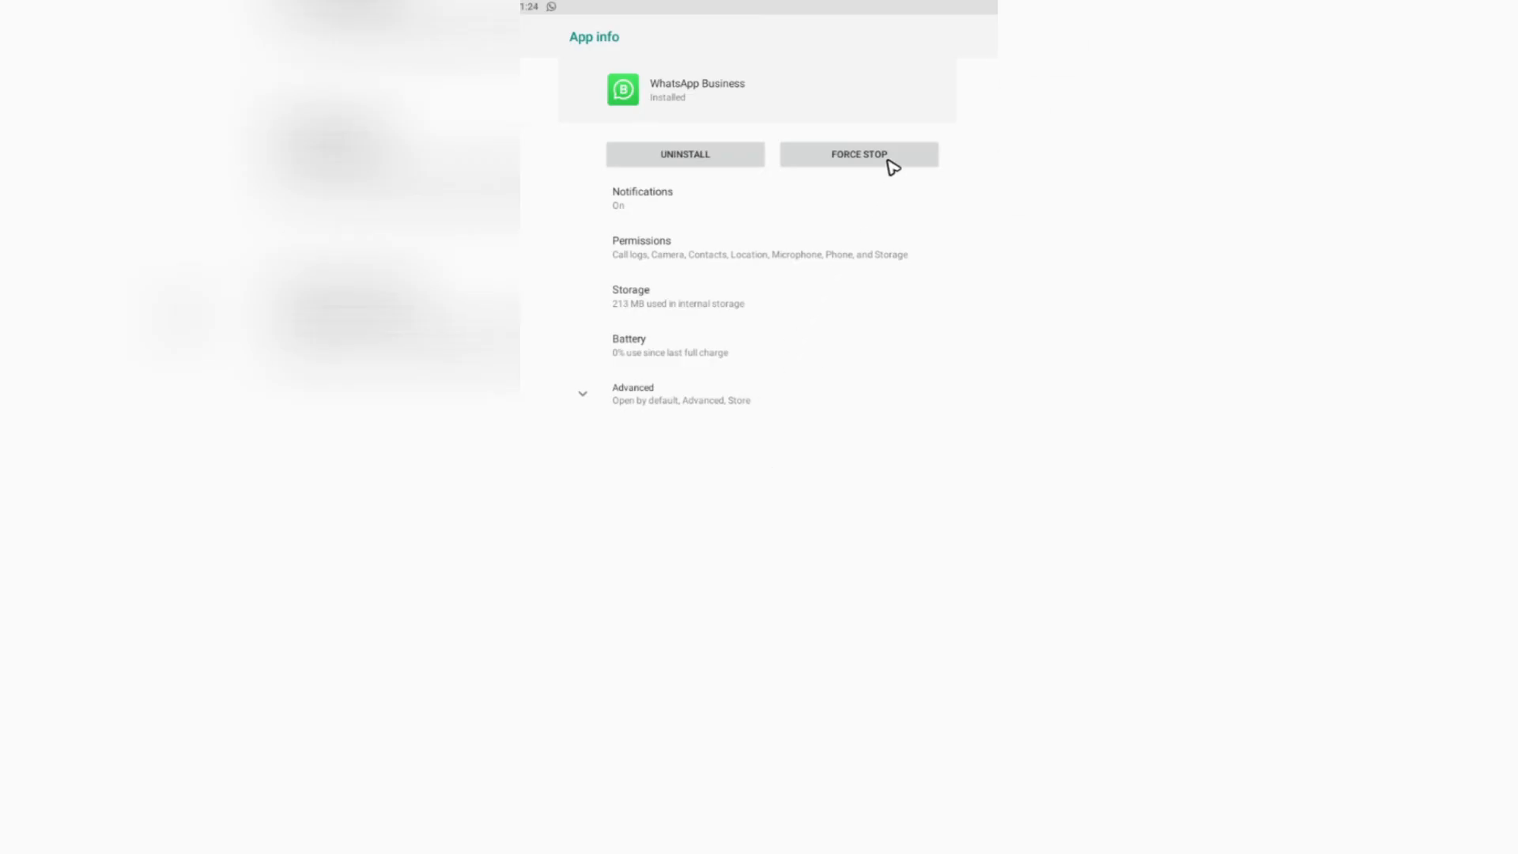
Force-stop WhatsApp Business and confirm with OK
{"action": "left_click", "coordinate": [856, 154]}
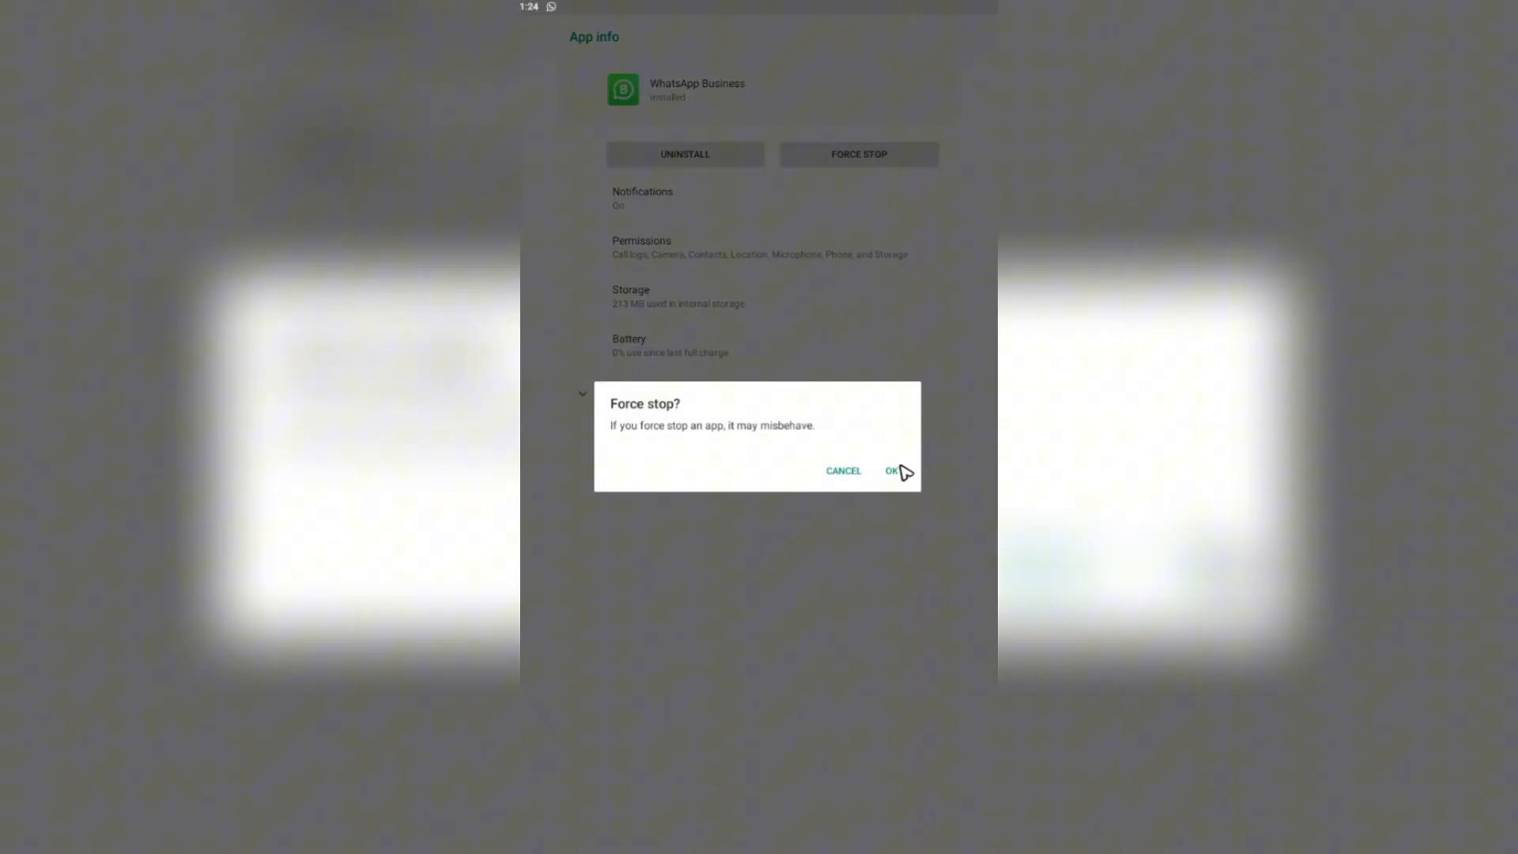
{"action": "left_click", "coordinate": [890, 472]}
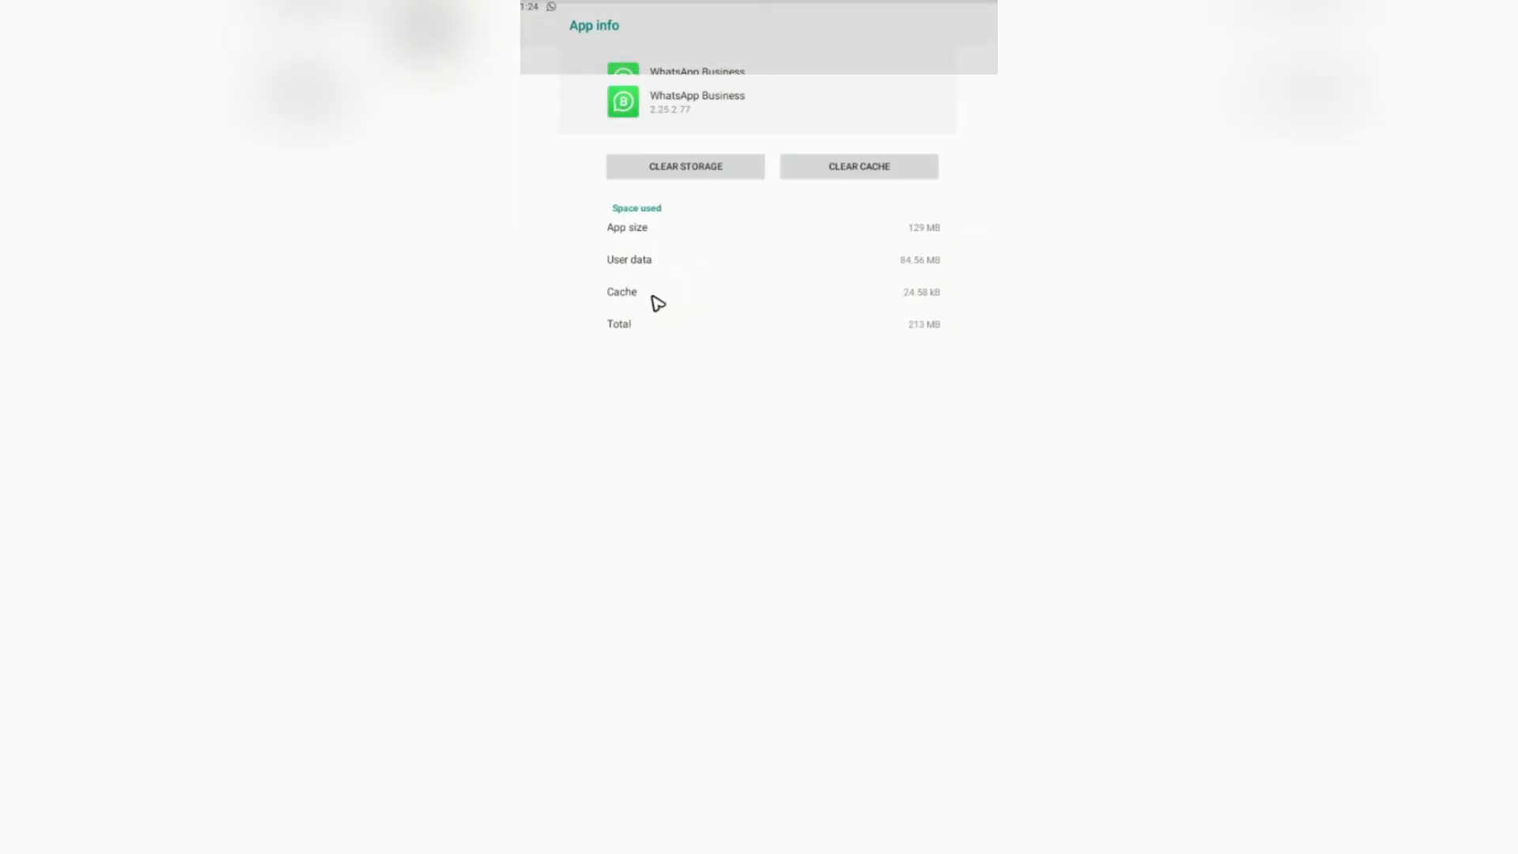
{"action": "left_click", "coordinate": [857, 166]}
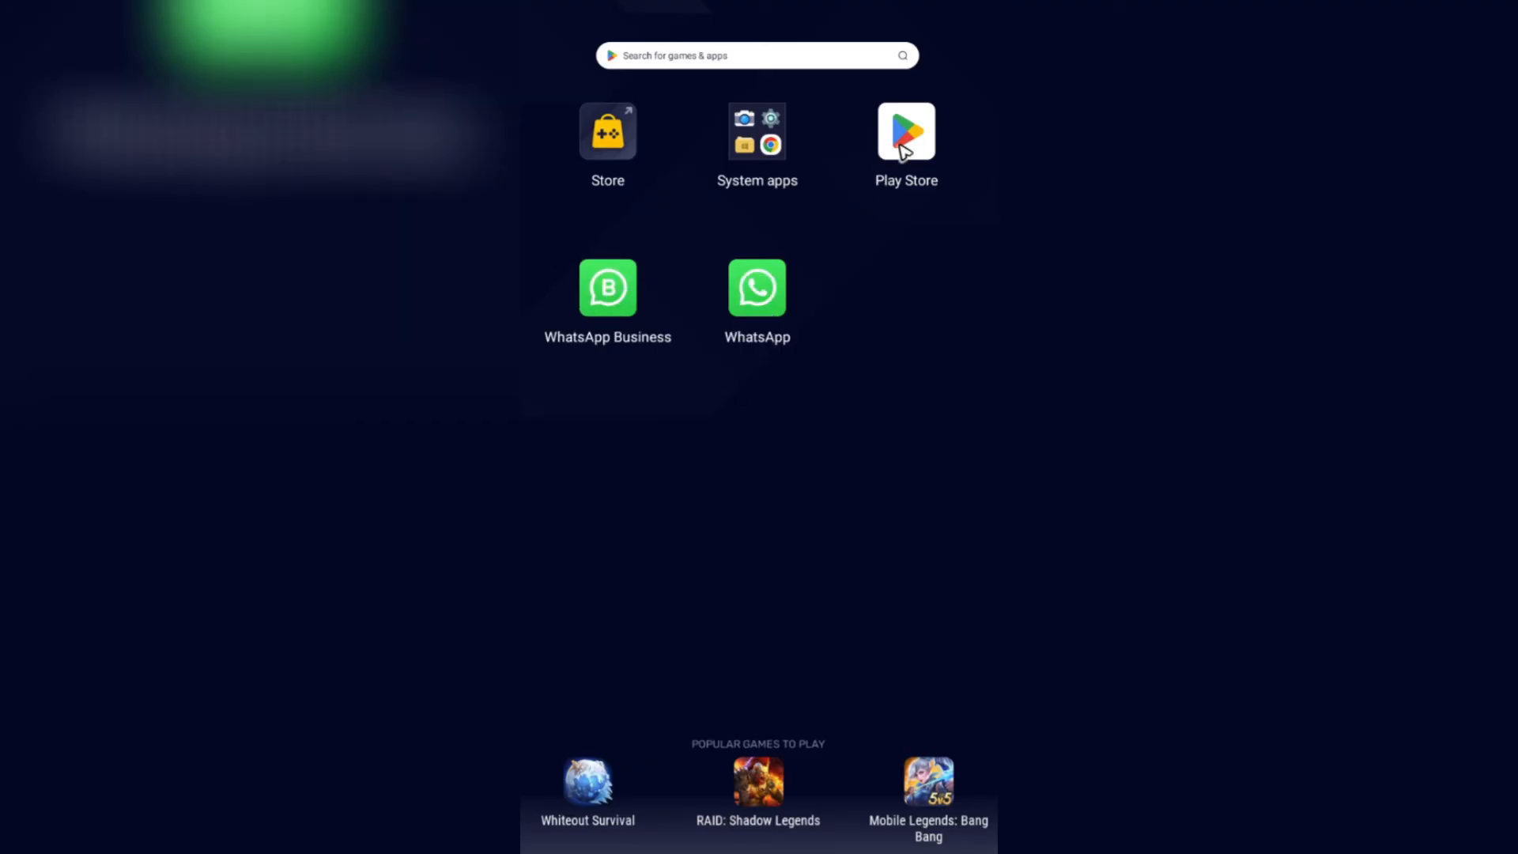
Launch Google Play Store and activate its app search box
{"action": "left_click", "coordinate": [904, 131]}
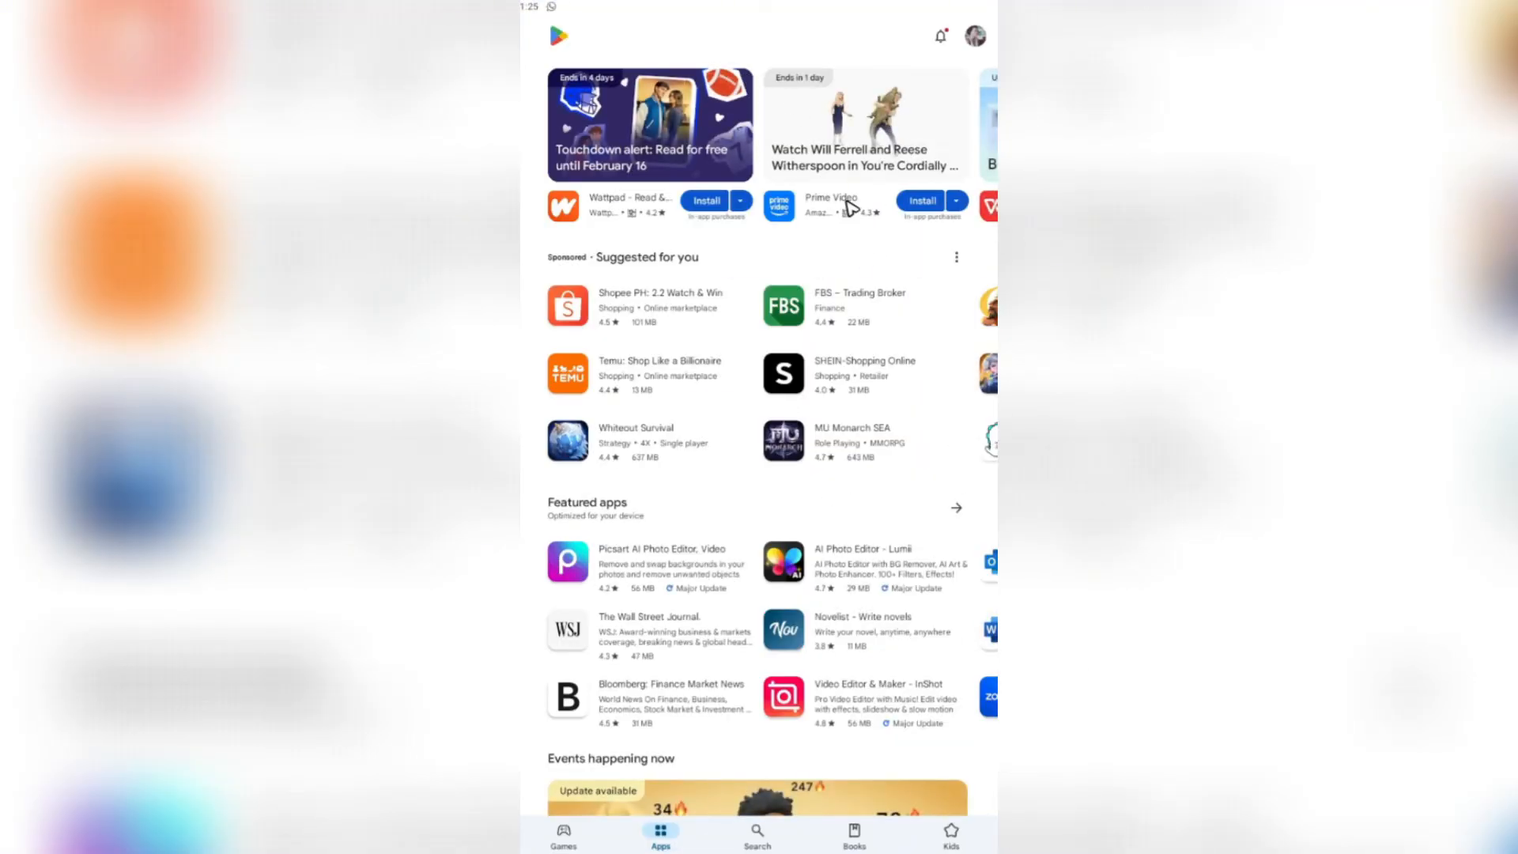
{"action": "left_click", "coordinate": [756, 834]}
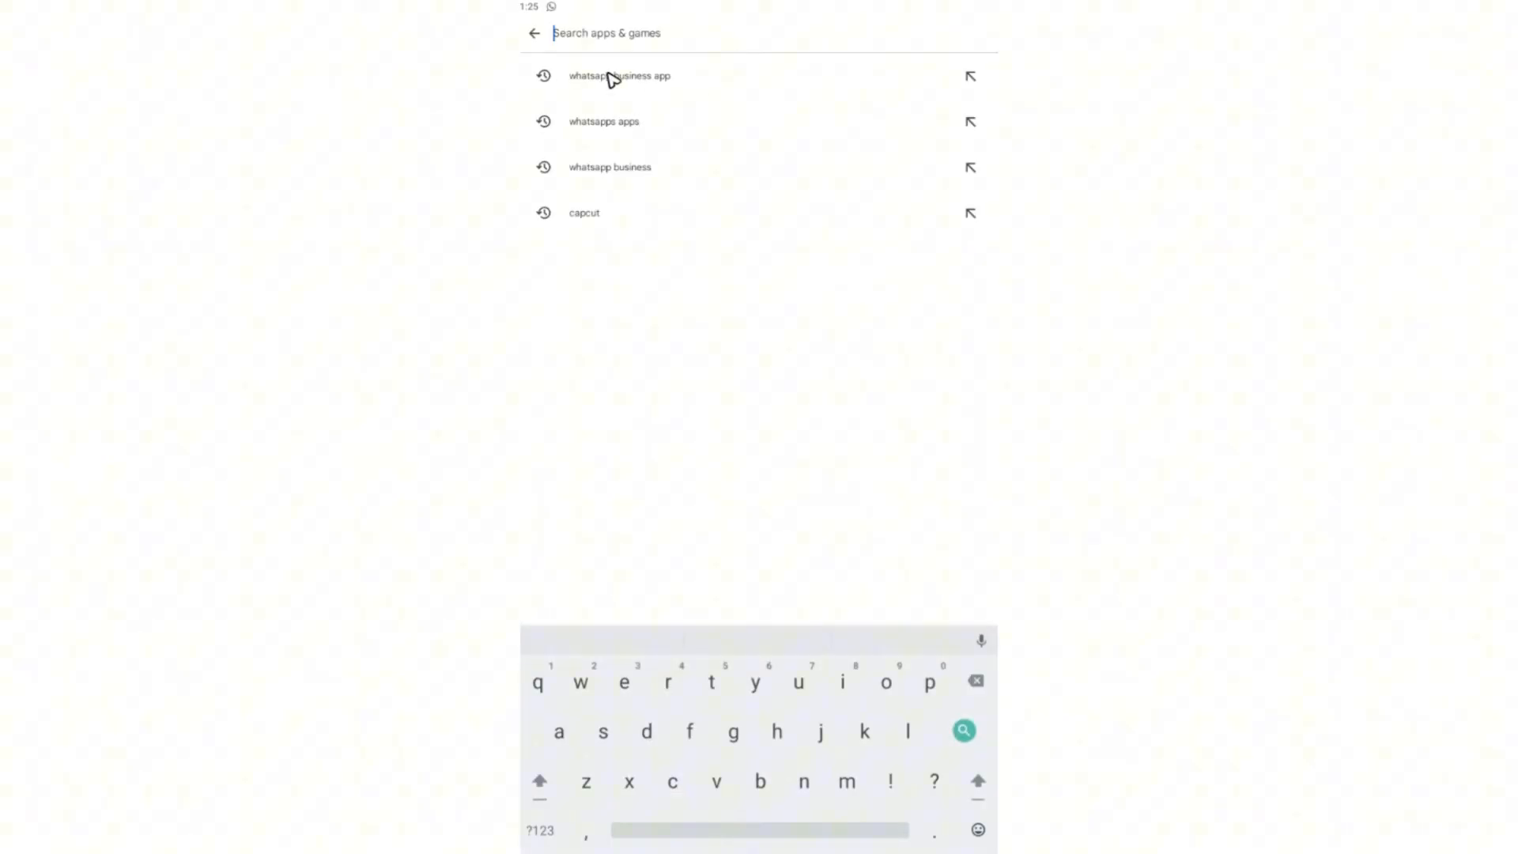